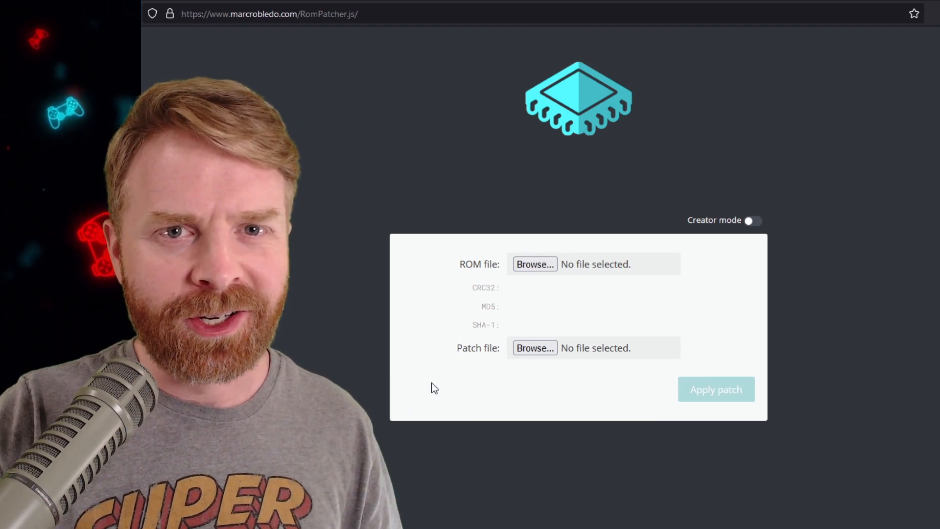
Step: Load the Super Mario World (E) (V1.0).smc ROM and the smw-widescreen patch, revealing a checksum mismatch
click(534, 264)
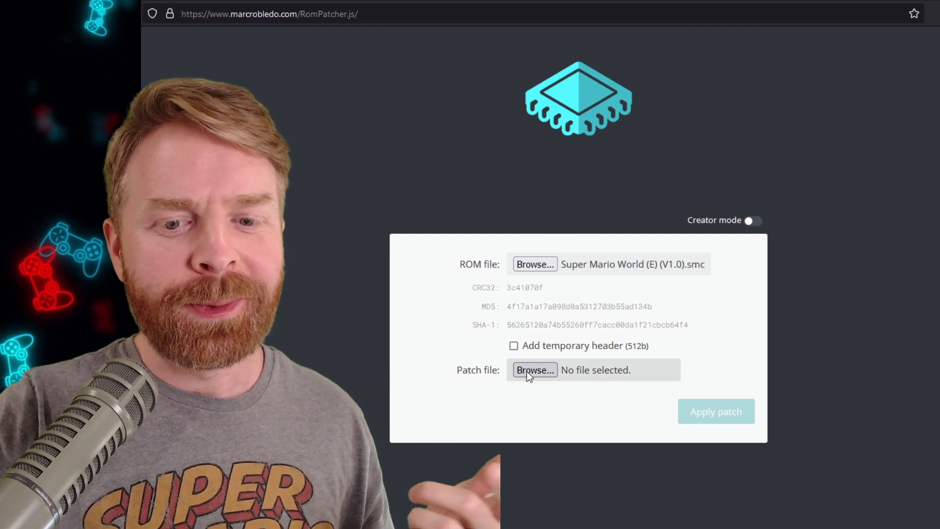
click(534, 370)
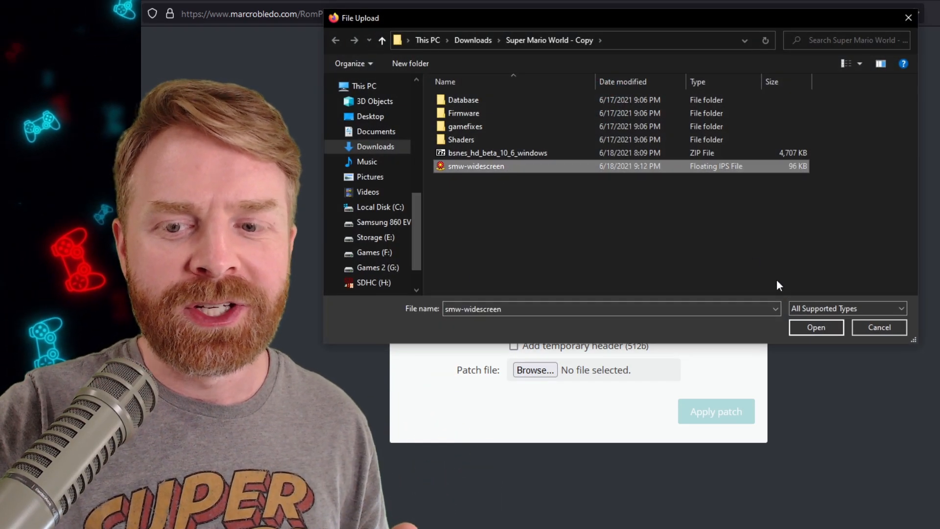
click(816, 326)
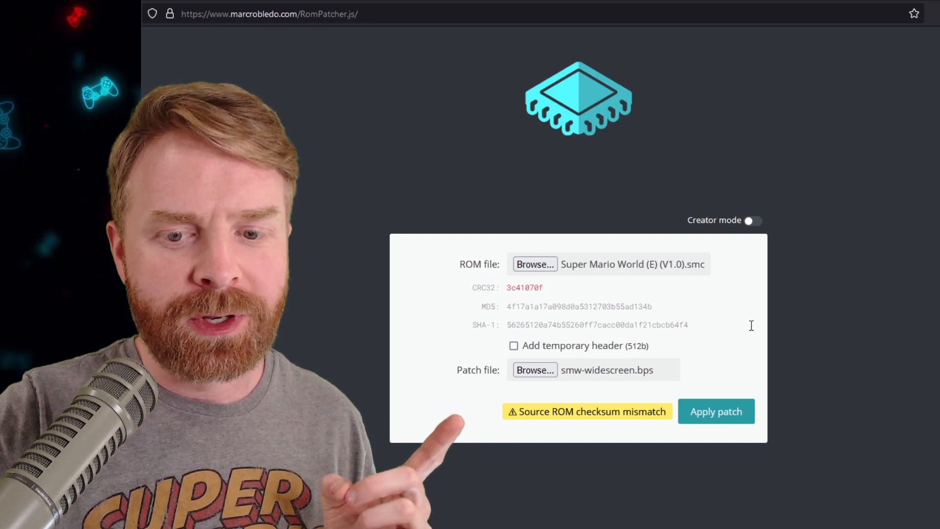
Step: Swap the ROM for Super Mario World (U) [!].smc so its CRC32 checksum verifies
click(534, 264)
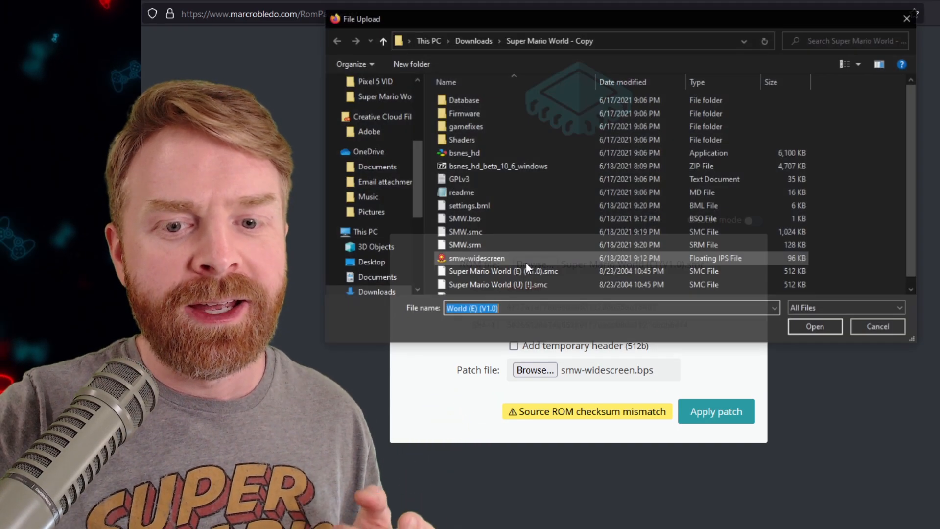
click(497, 285)
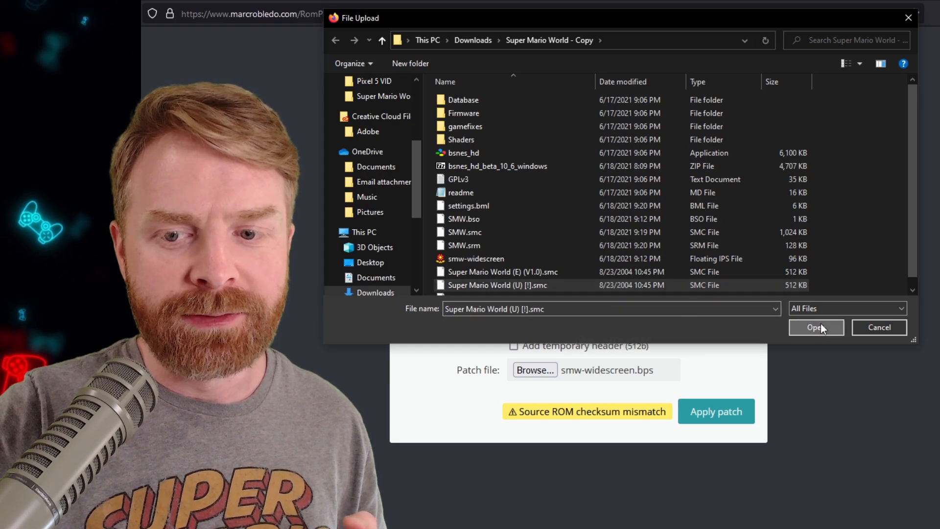
click(815, 328)
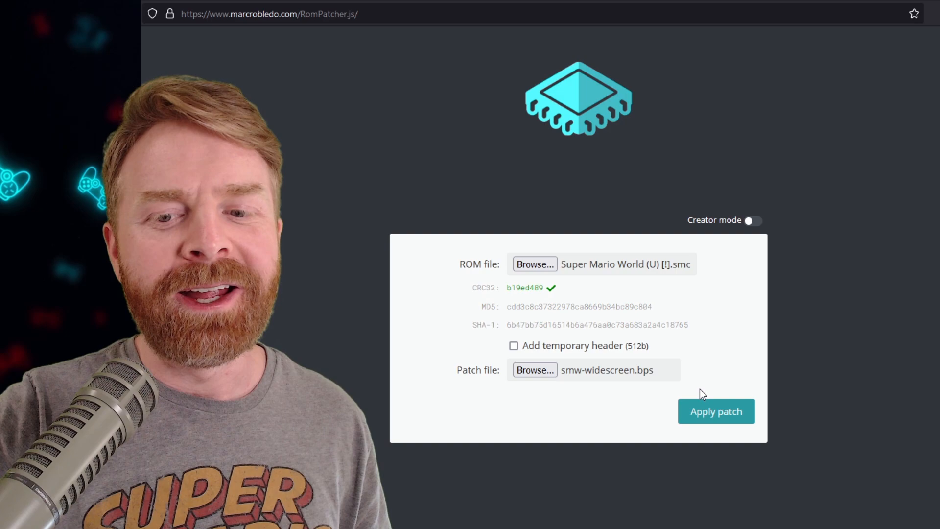
click(716, 412)
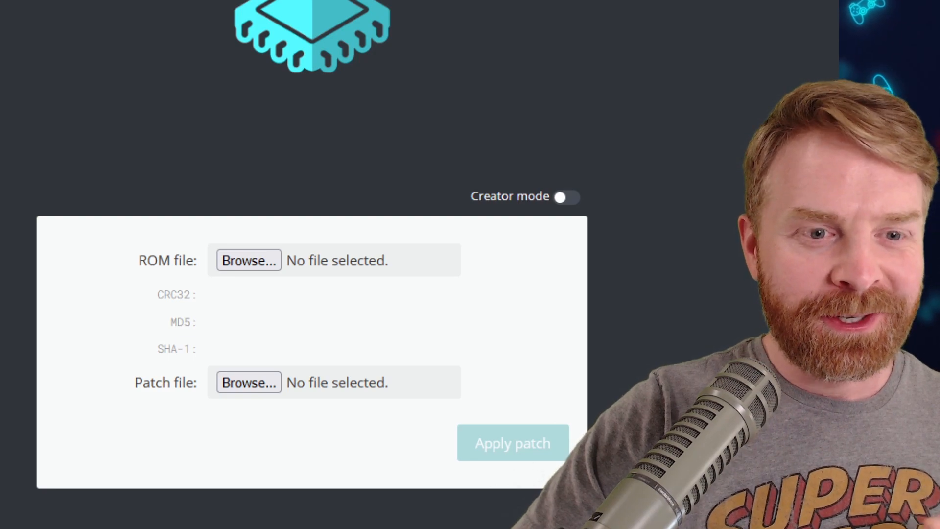
Step: Reload the (U) [!] ROM and smw-widescreen.bps, apply the patch, and save the patched file
click(249, 260)
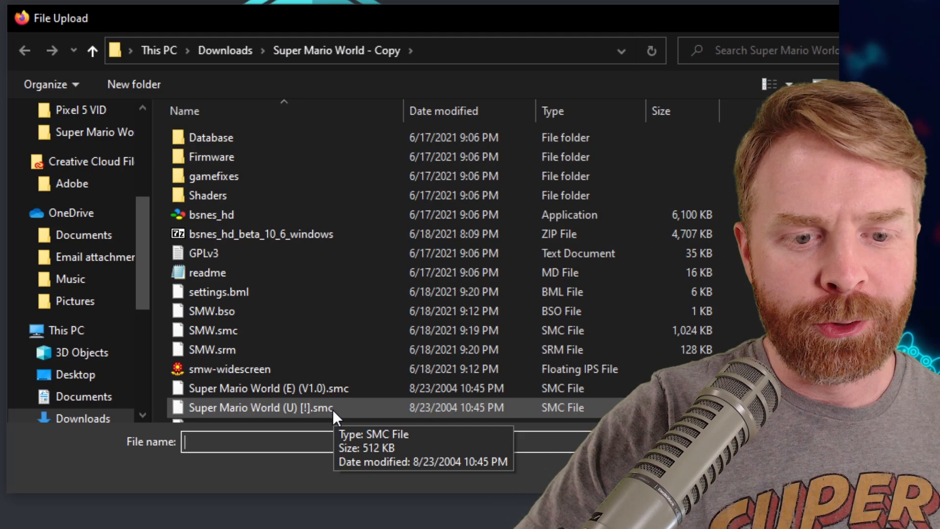
double_click(261, 407)
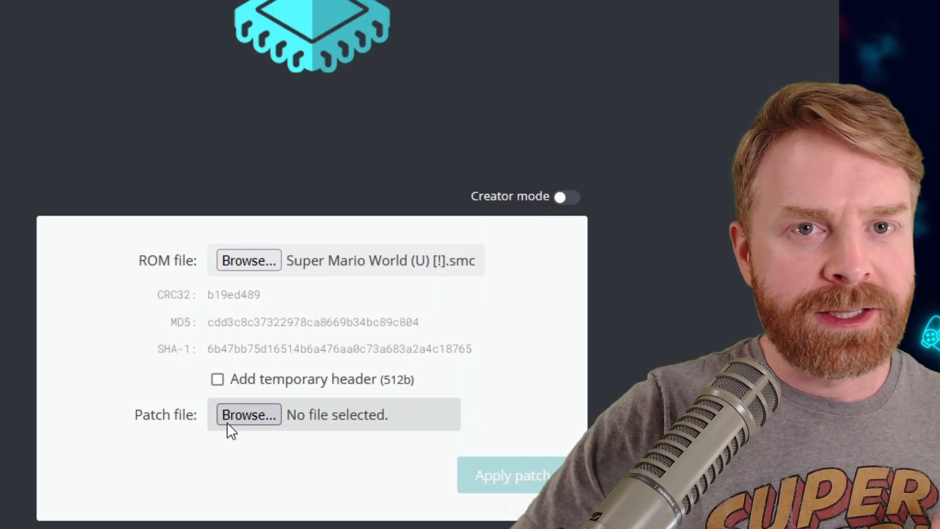
click(248, 414)
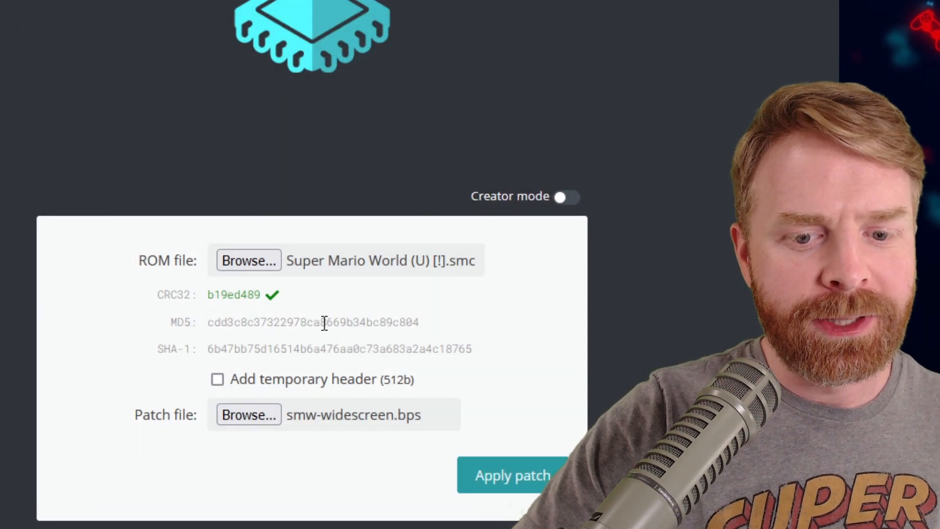
mouse_move(368, 353)
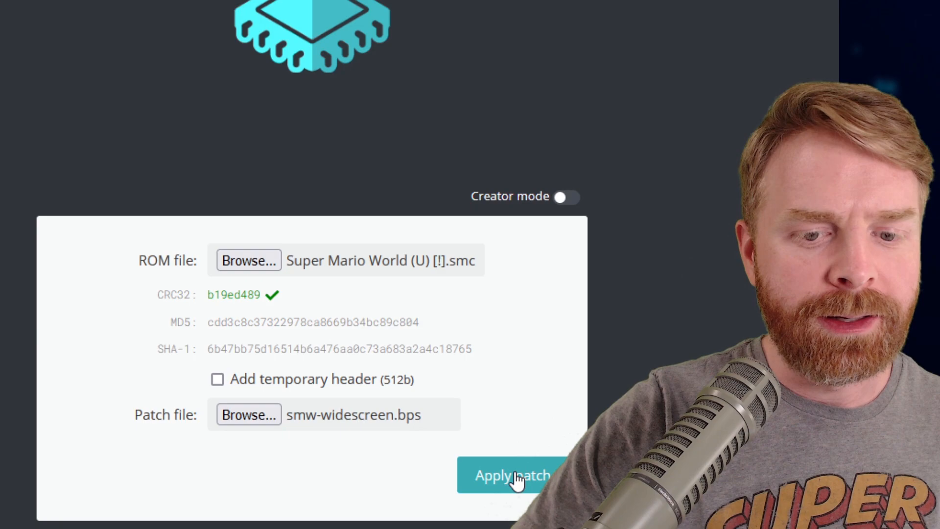
click(512, 475)
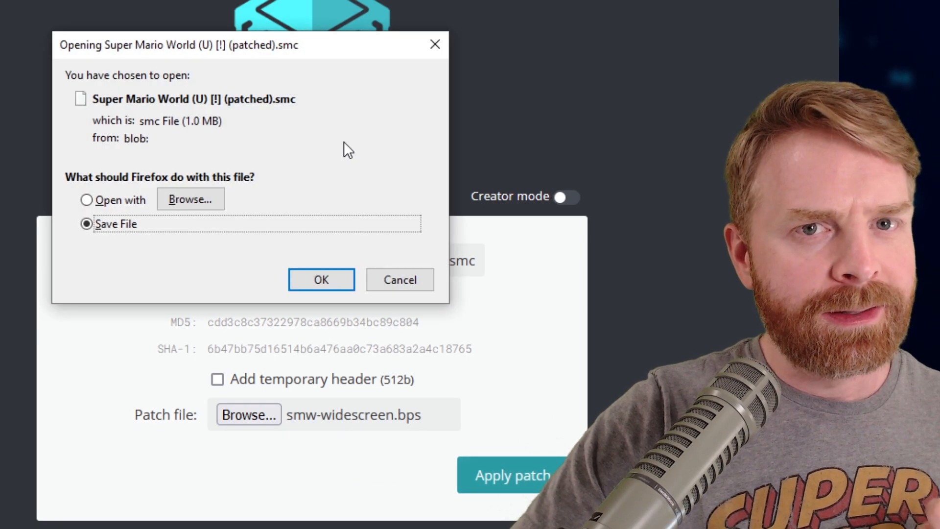